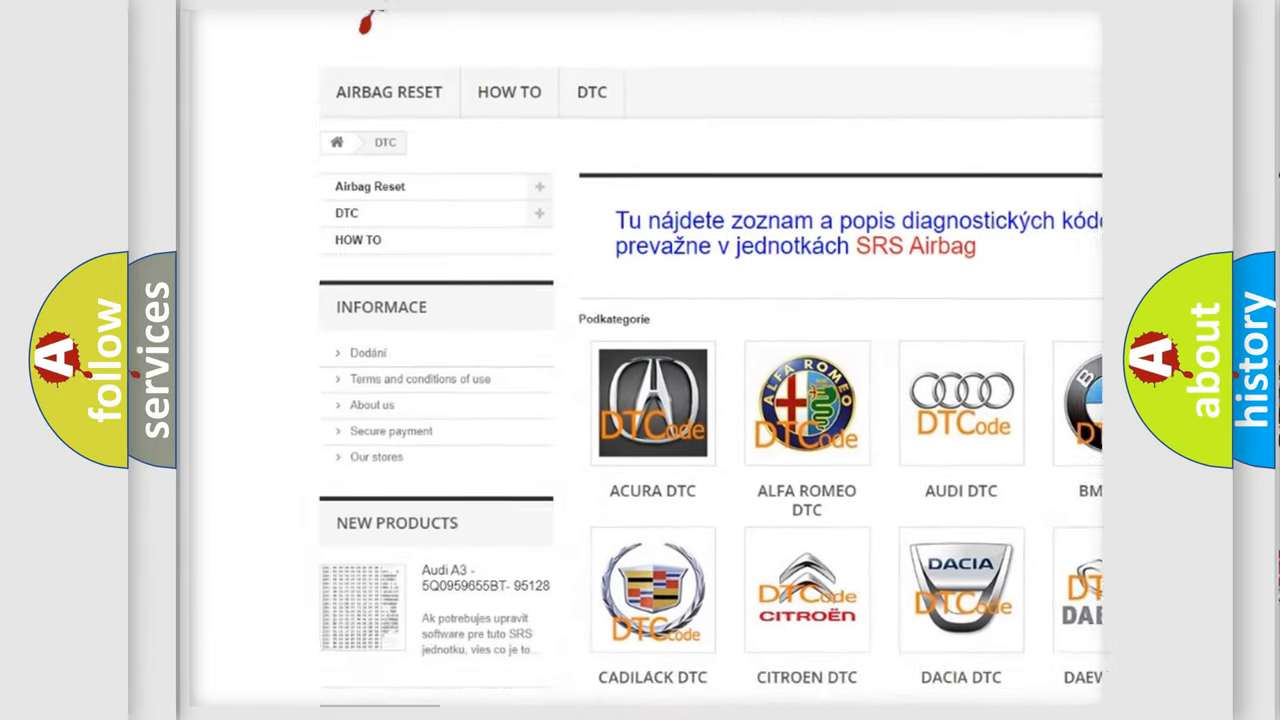
Open the BMW DTC subcategory from the DTC category page to list its codes.
scroll("down", 3)
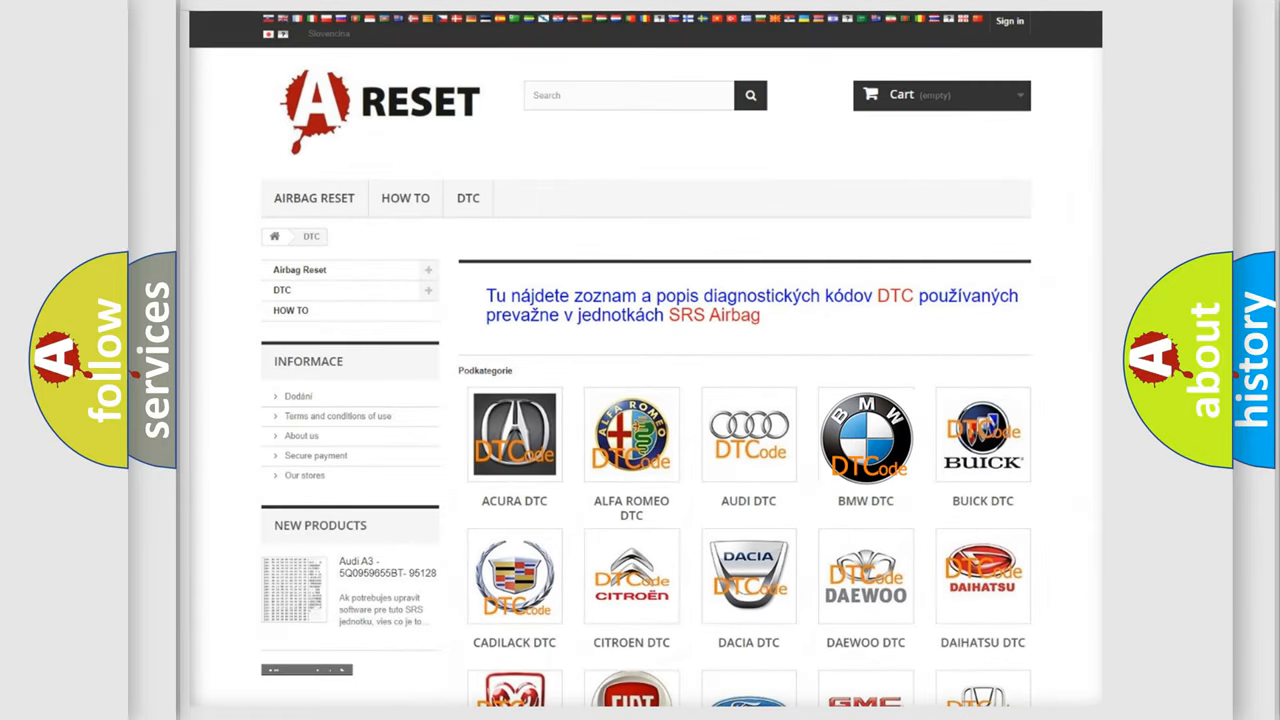
left_click(864, 436)
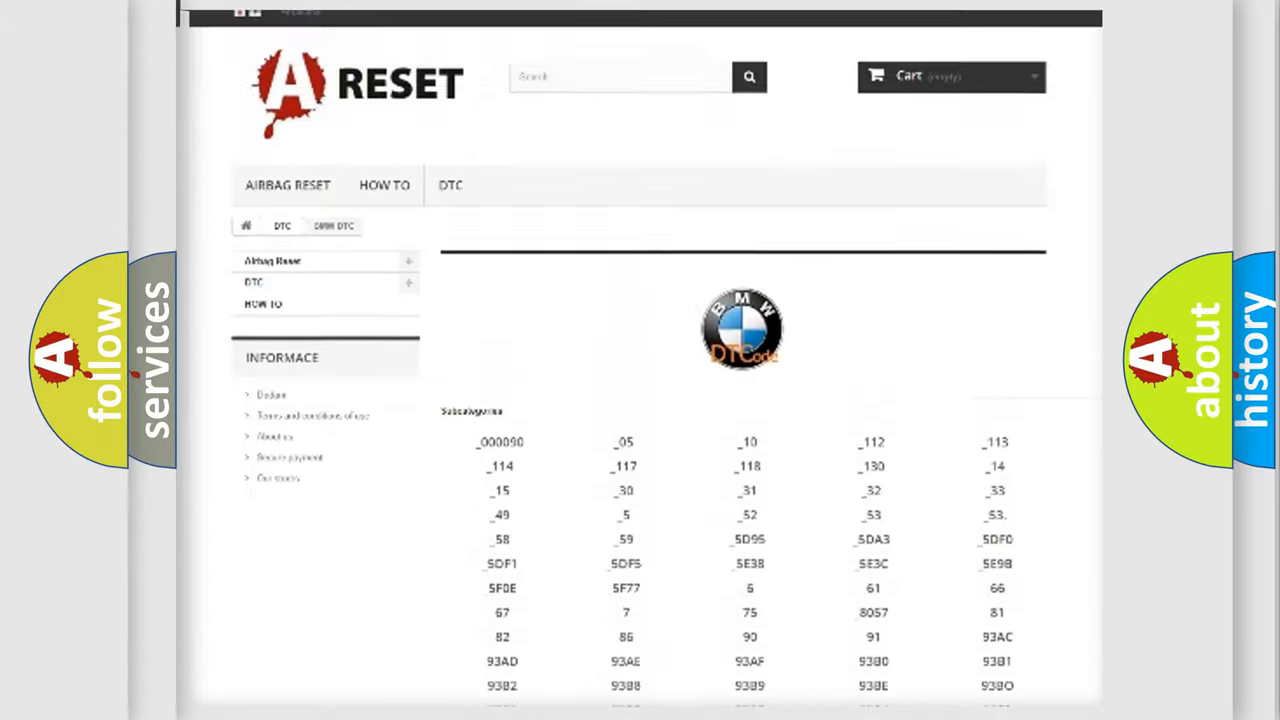